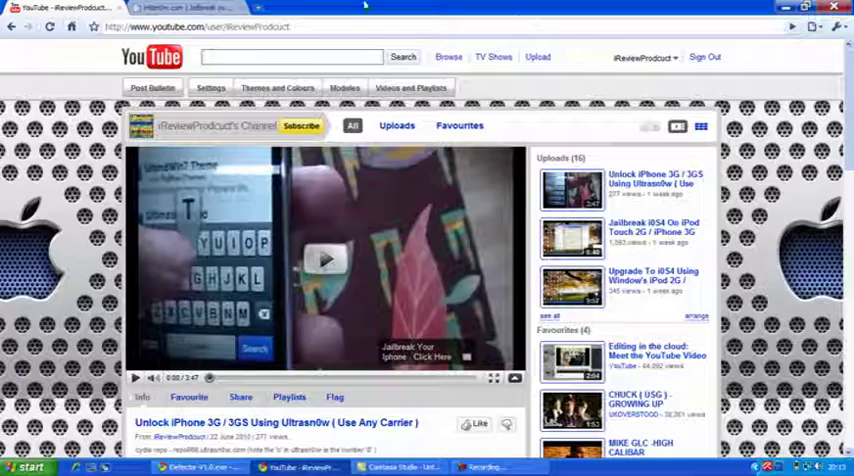
Show the iH8sn0w iDetector download page, then minimize Chrome to reveal the desktop
click(184, 8)
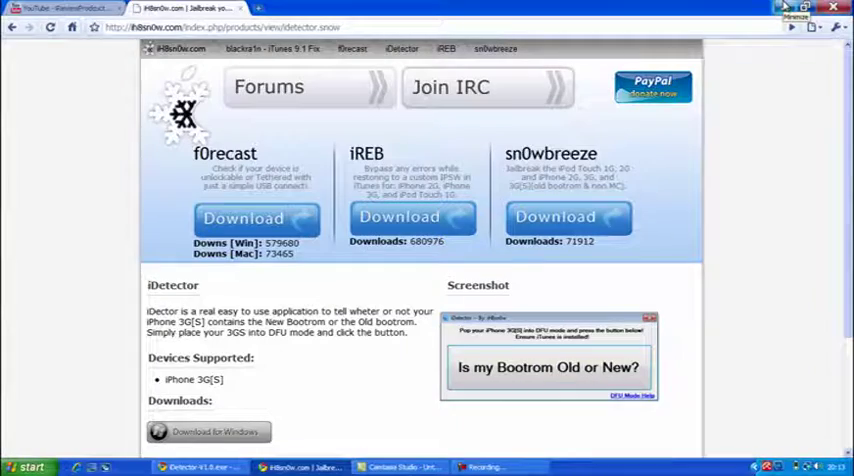
click(792, 8)
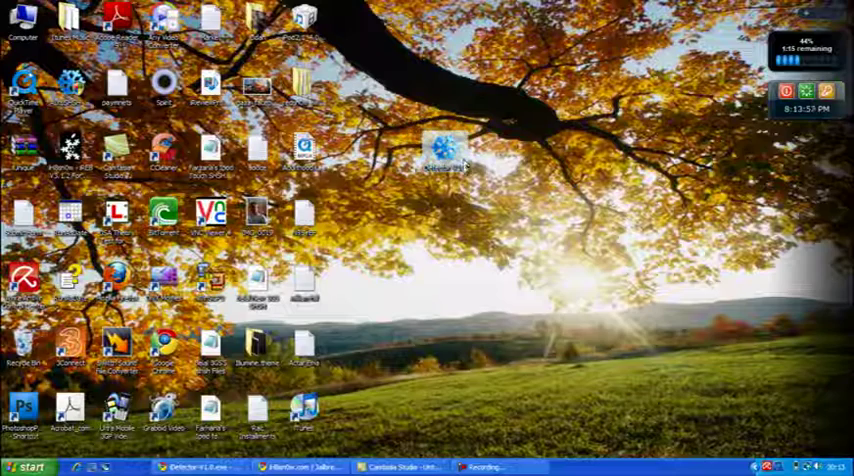
Launch iDetector from its desktop icon to show the bootrom check window
double_click(440, 156)
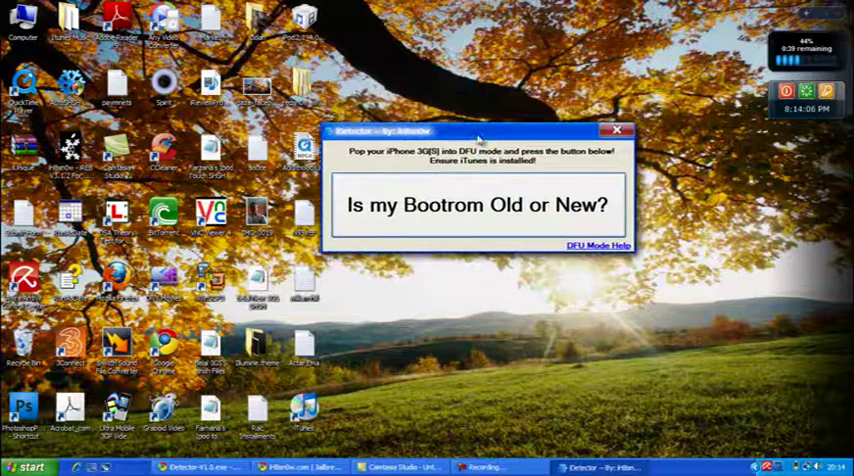
mouse_move(490, 316)
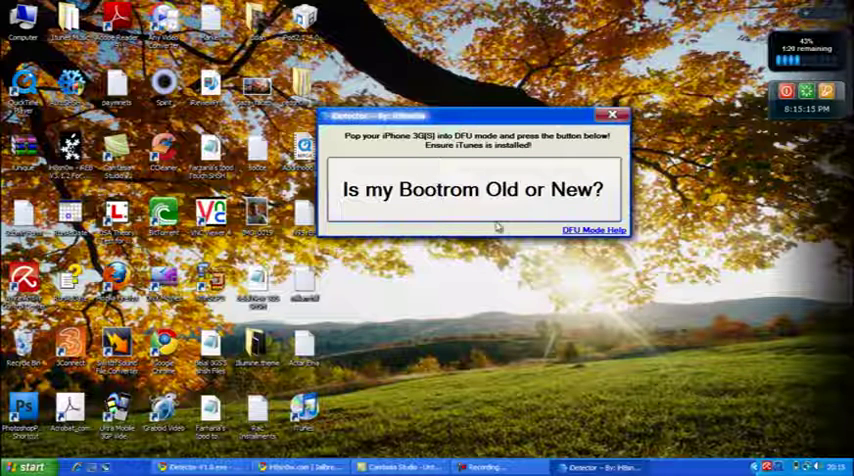
mouse_move(408, 206)
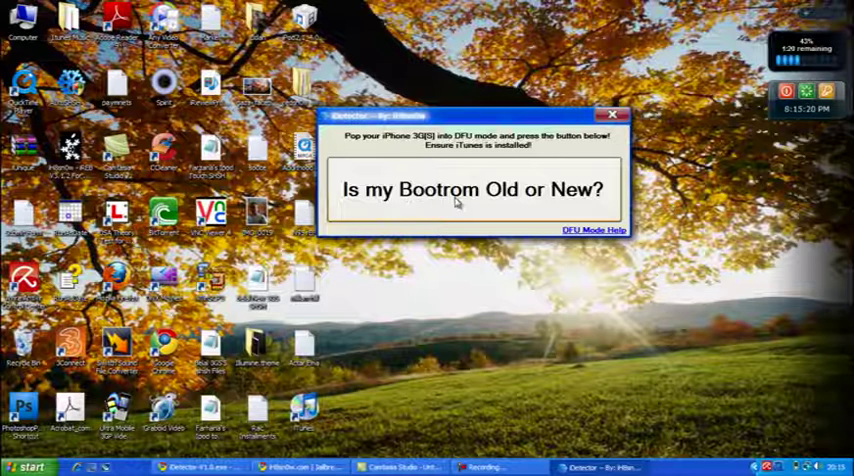
Run the bootrom check, read that the iPhone 3GS has the new bootrom, and dismiss it
click(472, 188)
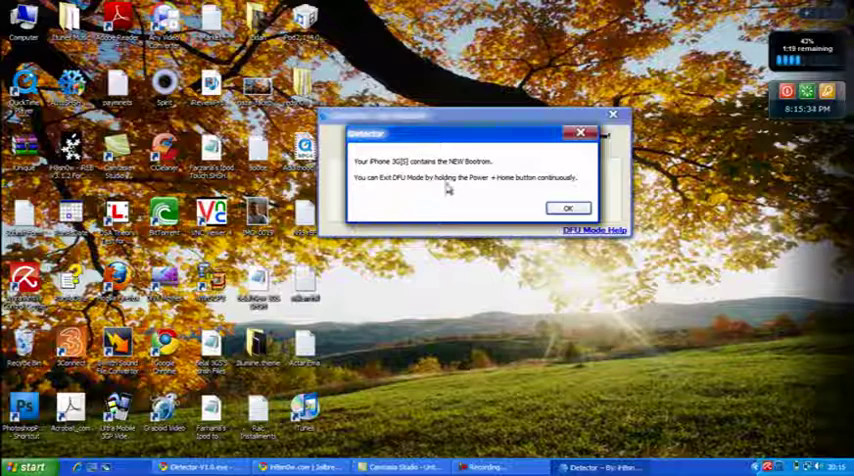
click(568, 208)
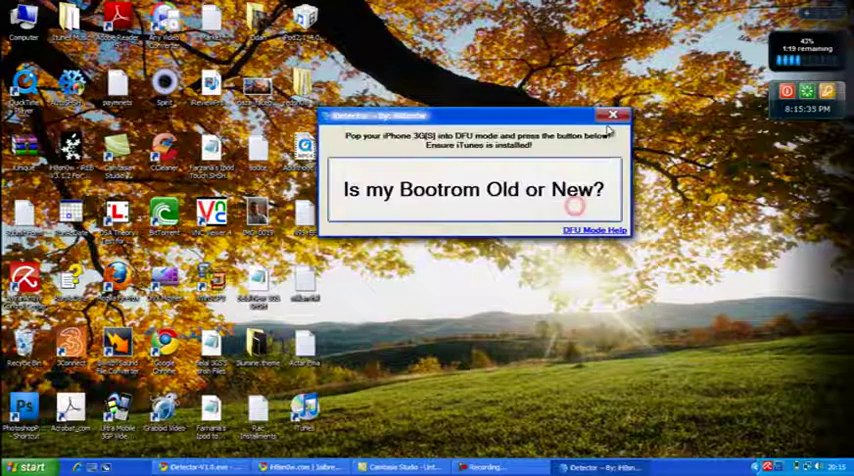
Launch iREB and choose iPhone 3G[S] in the Recovery Mode Loop Fixer
click(614, 114)
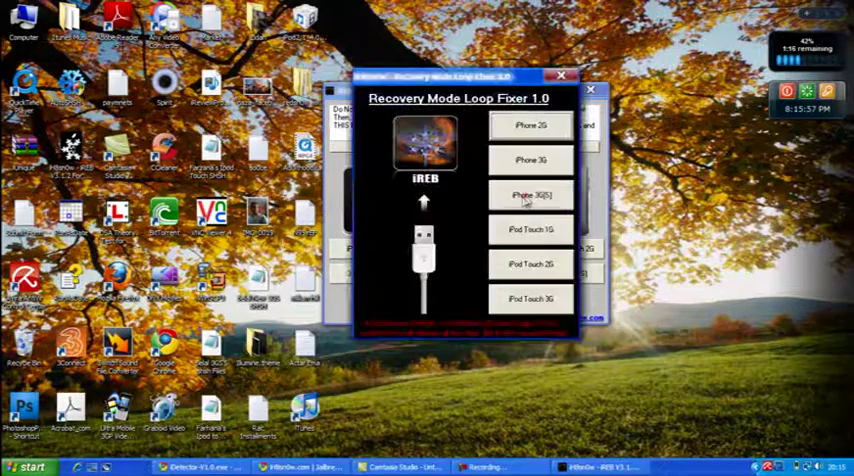
click(528, 194)
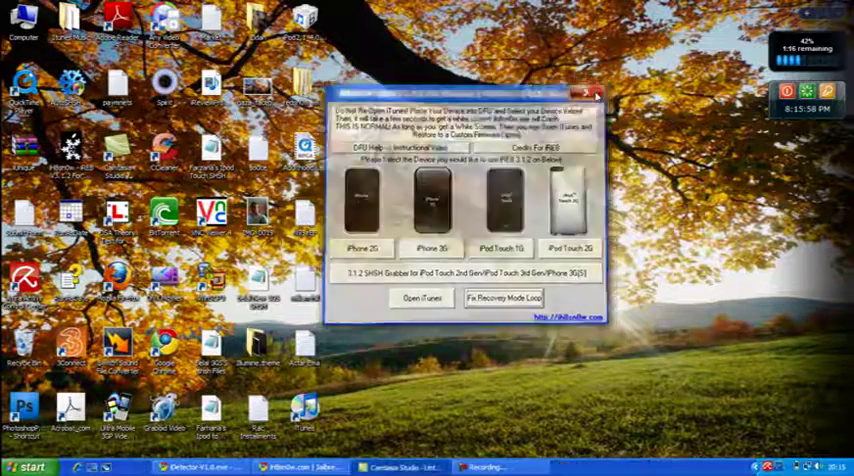